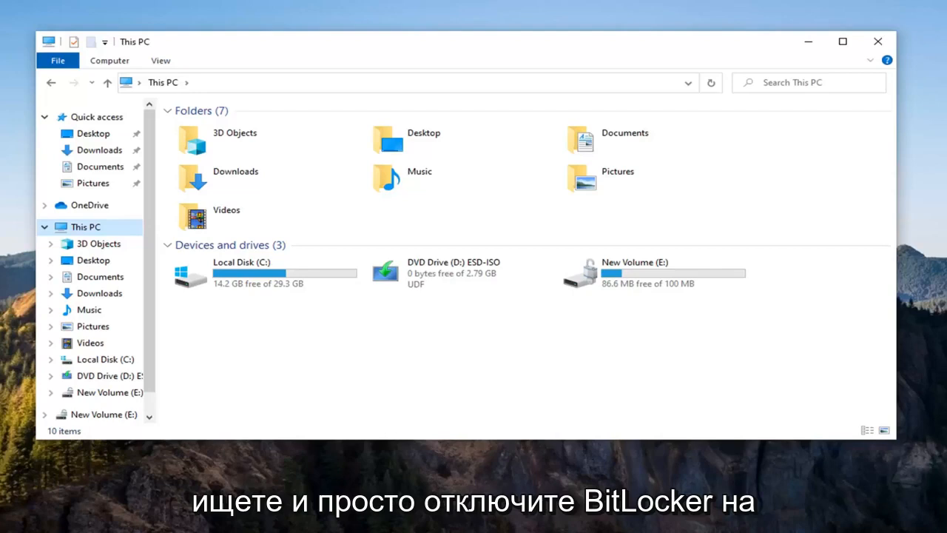
{"action": "mouse_move", "coordinate": [612, 287]}
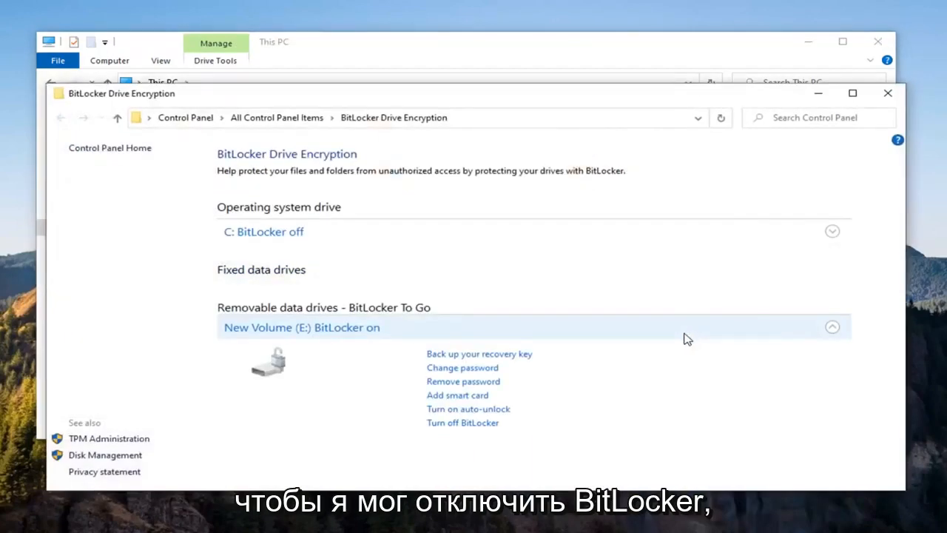
{"action": "mouse_move", "coordinate": [463, 423]}
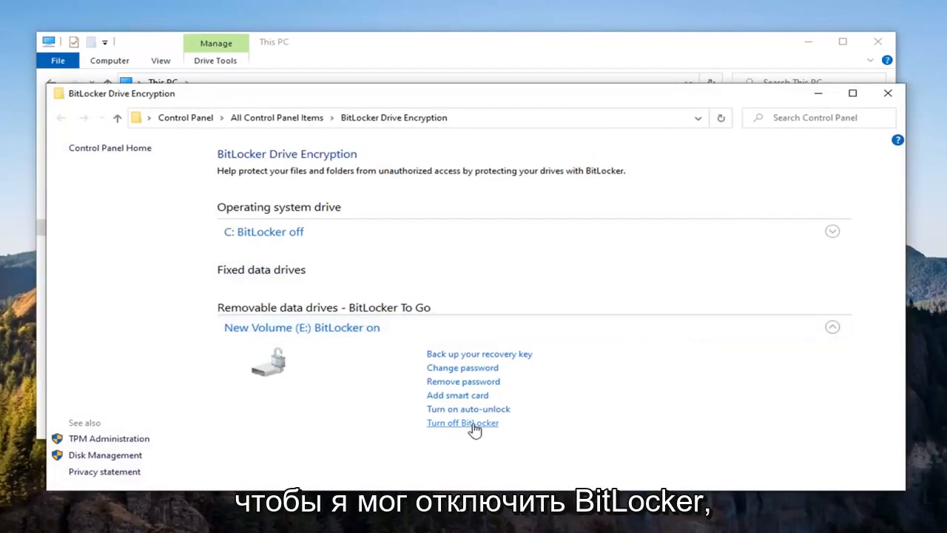
Turn off BitLocker on New Volume (E:), dismiss the decryption-complete message, and close Control Panel
{"action": "left_click", "coordinate": [462, 422]}
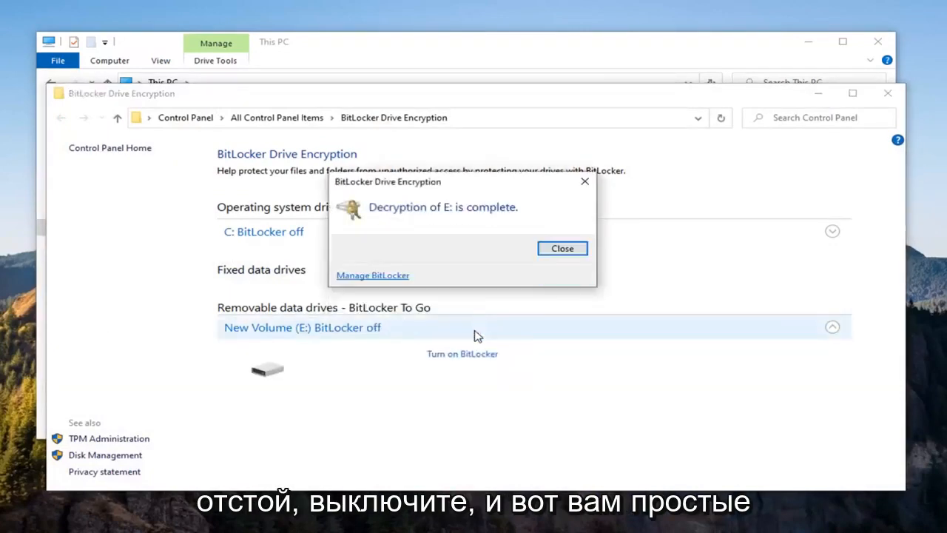
{"action": "left_click", "coordinate": [562, 247]}
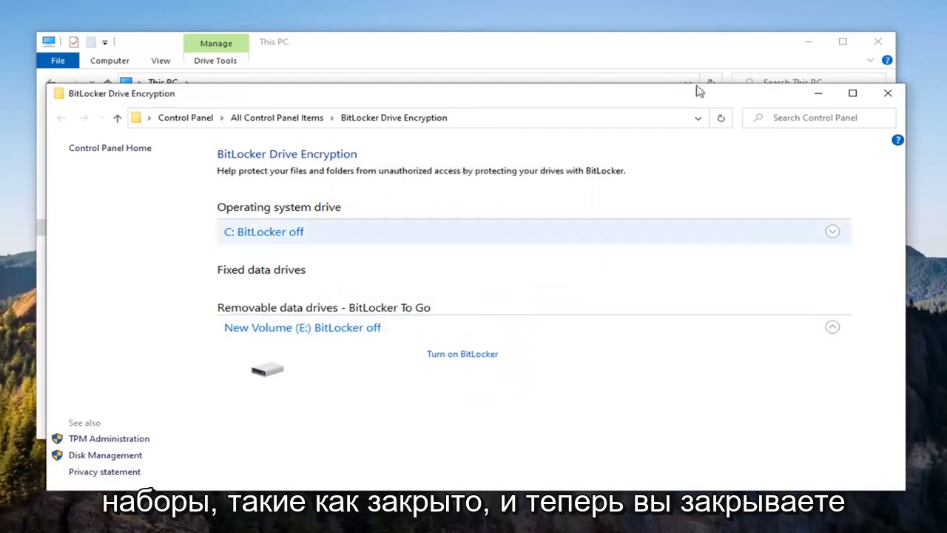
{"action": "left_click", "coordinate": [888, 92]}
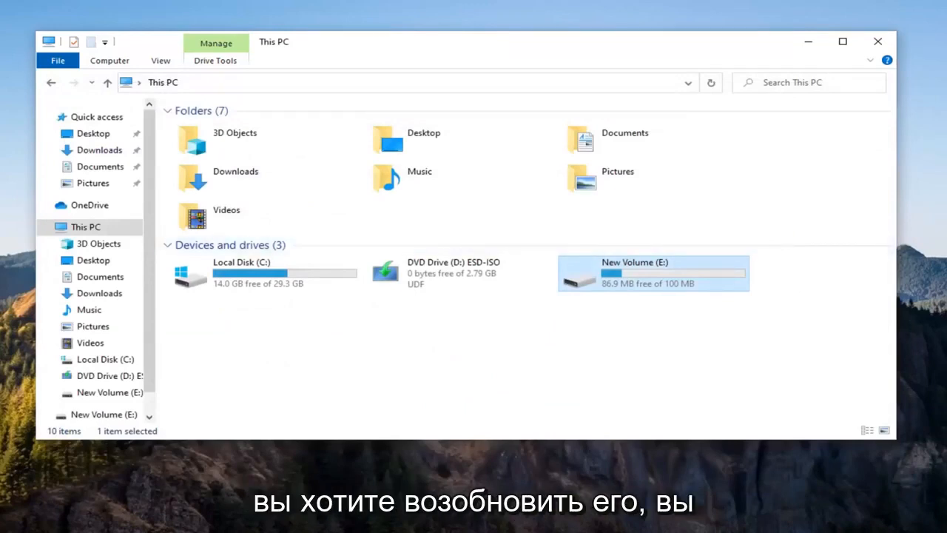
{"action": "right_click", "coordinate": [653, 272]}
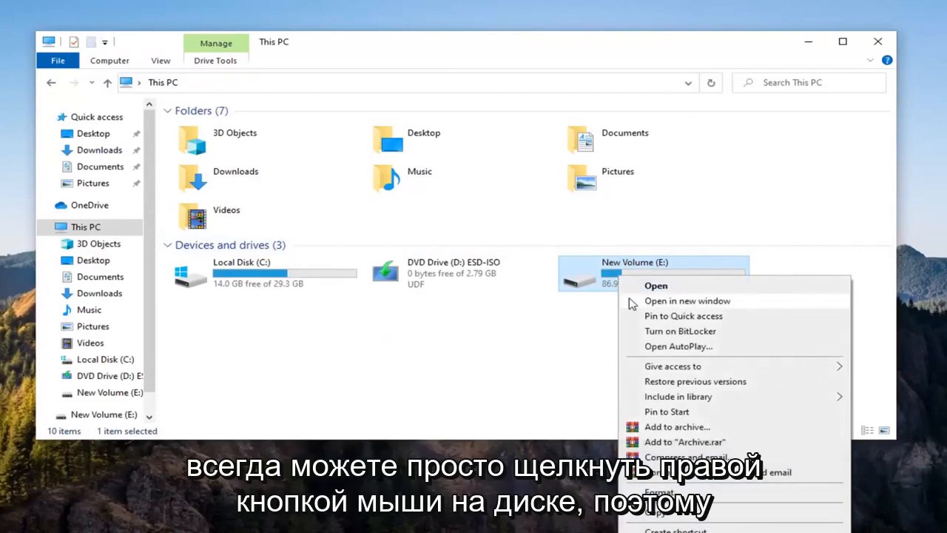
{"action": "left_click", "coordinate": [679, 331]}
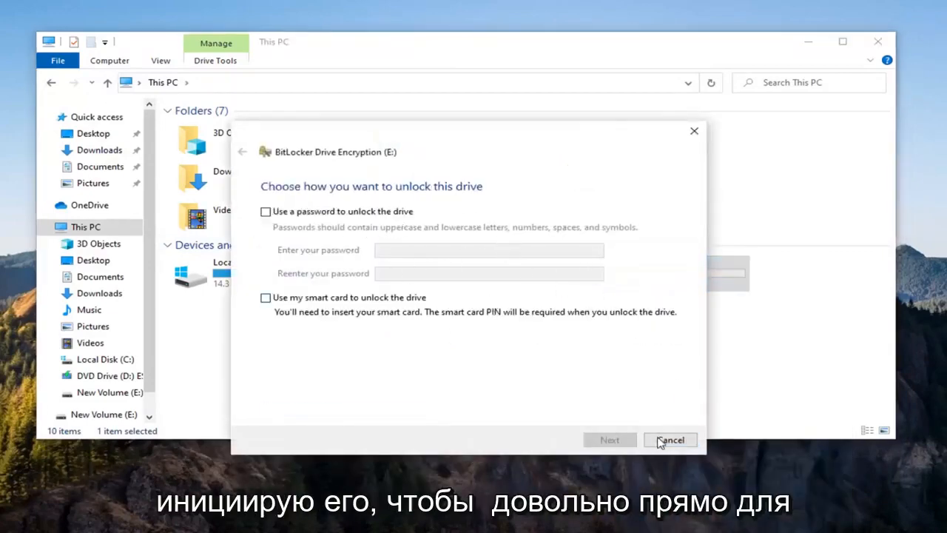
{"action": "left_click", "coordinate": [669, 439]}
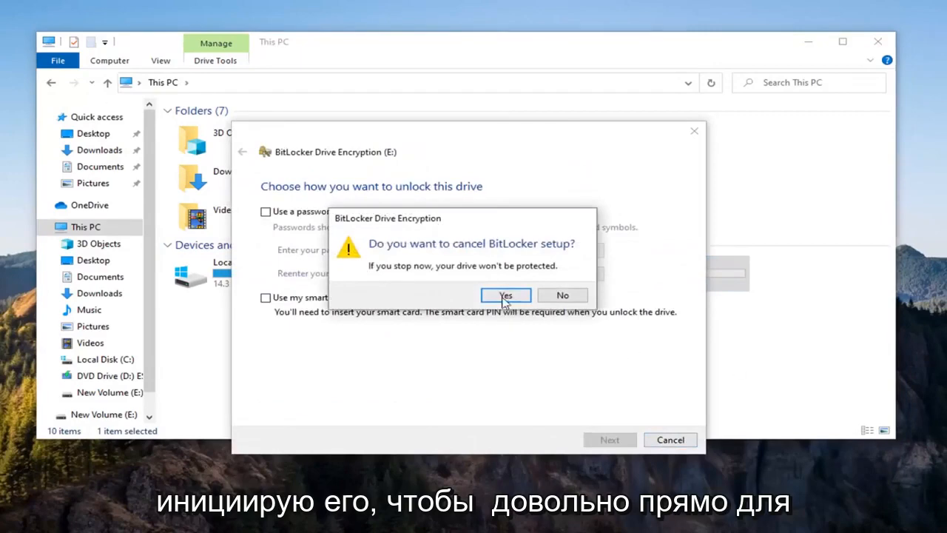
{"action": "left_click", "coordinate": [505, 296]}
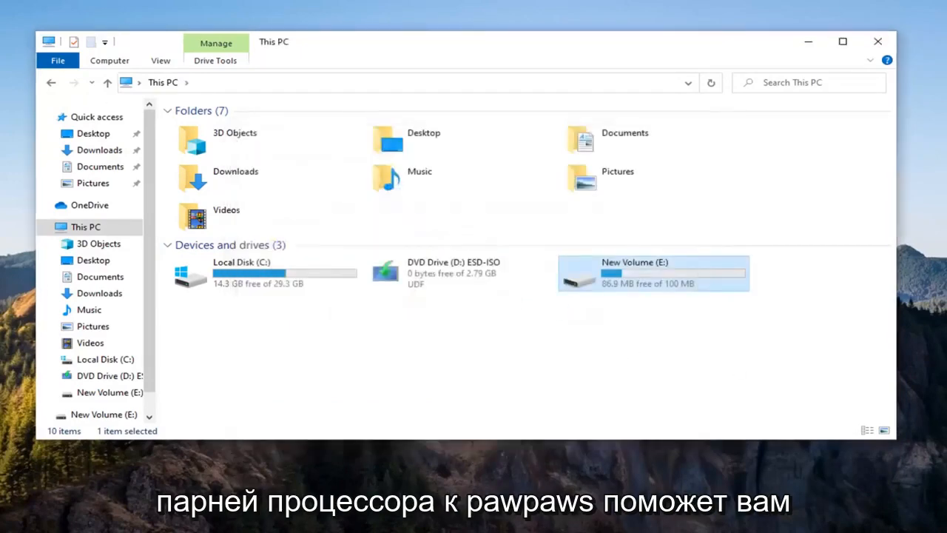